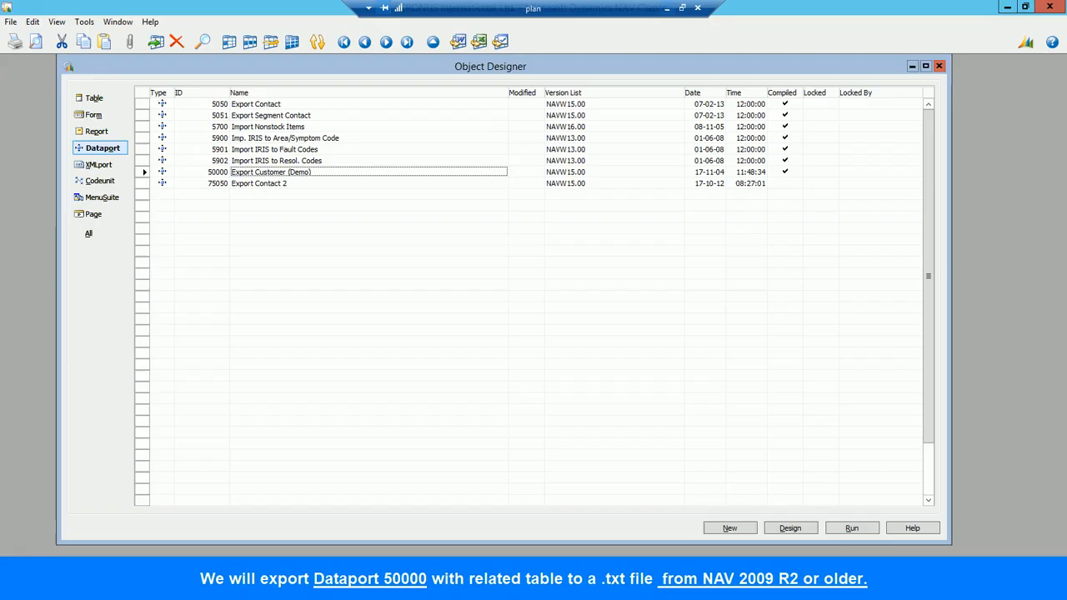
# Step: Review Dataport 50000 in the designer, checking its Customer data item, then close the designer
pyautogui.click(790, 527)
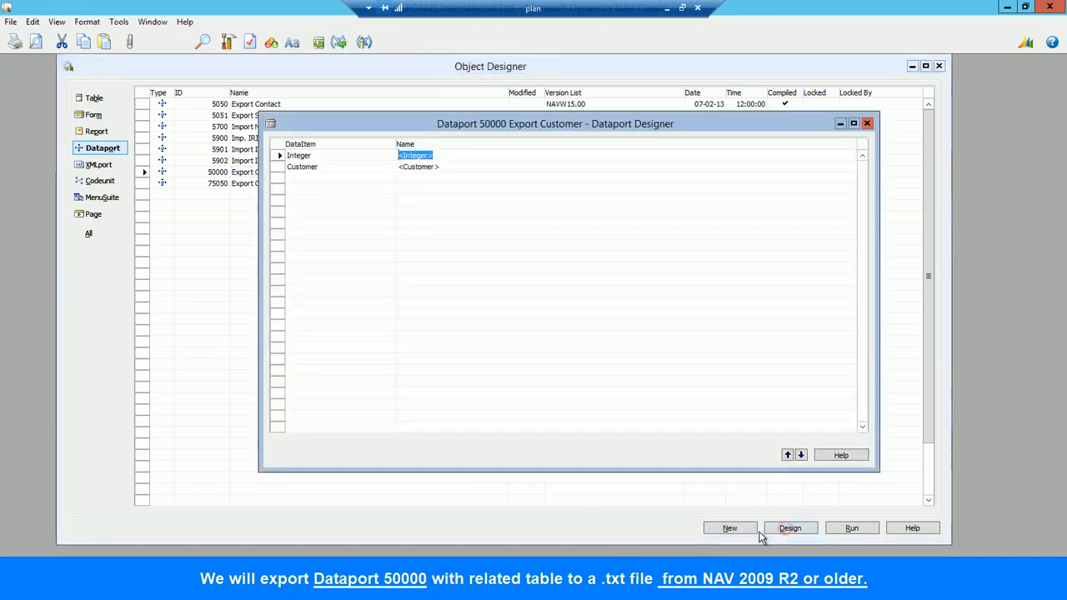
pyautogui.click(57, 22)
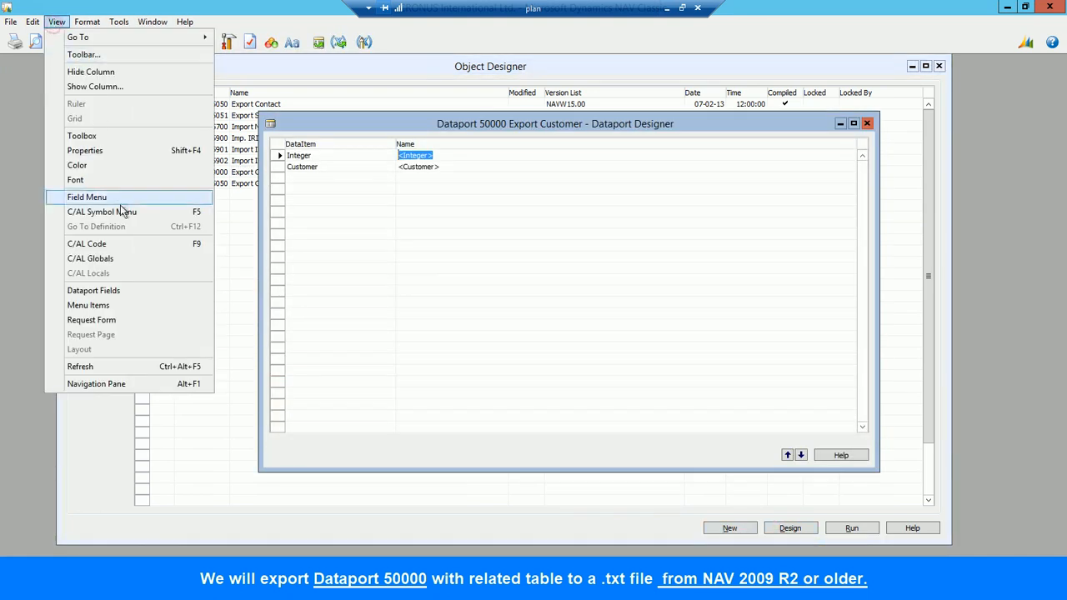
pyautogui.click(93, 290)
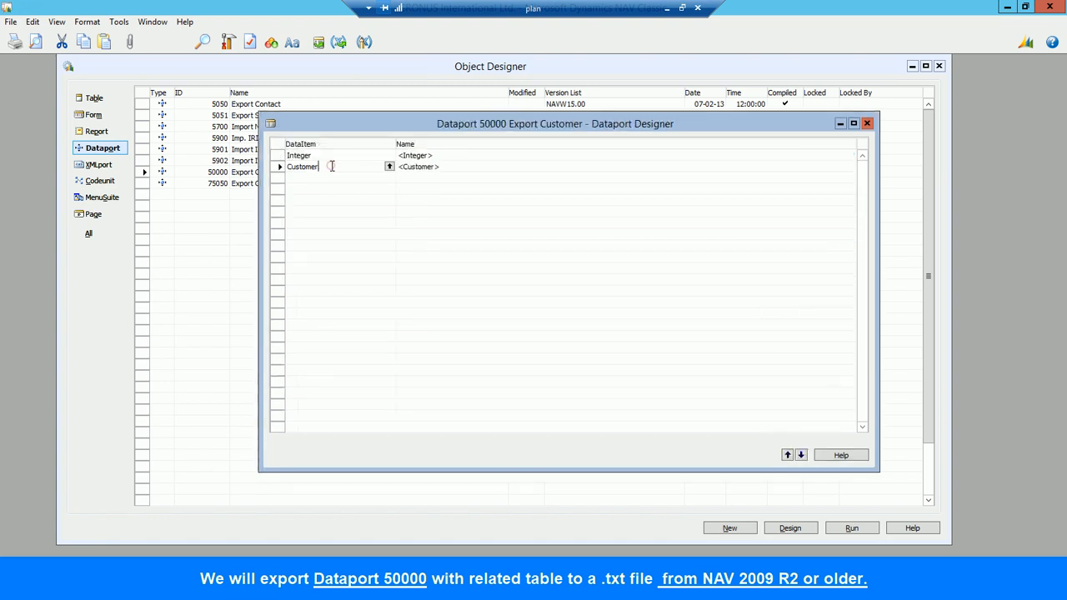
pyautogui.click(57, 21)
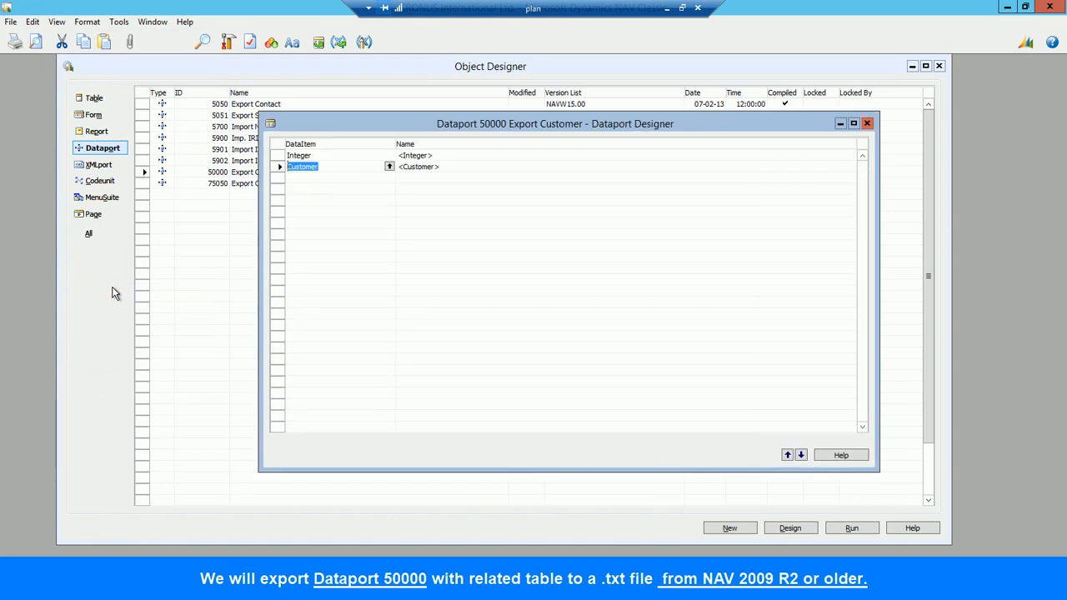
pyautogui.click(867, 123)
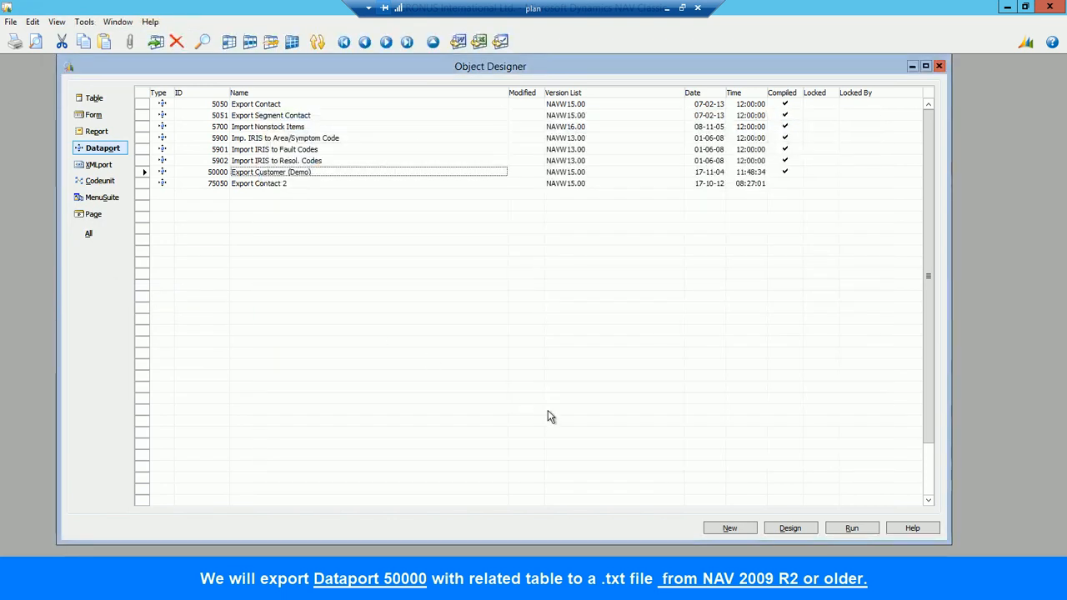
# Step: Run Dataport 50000 to export customers to Customers NAV2009.txt and review the file
pyautogui.click(850, 526)
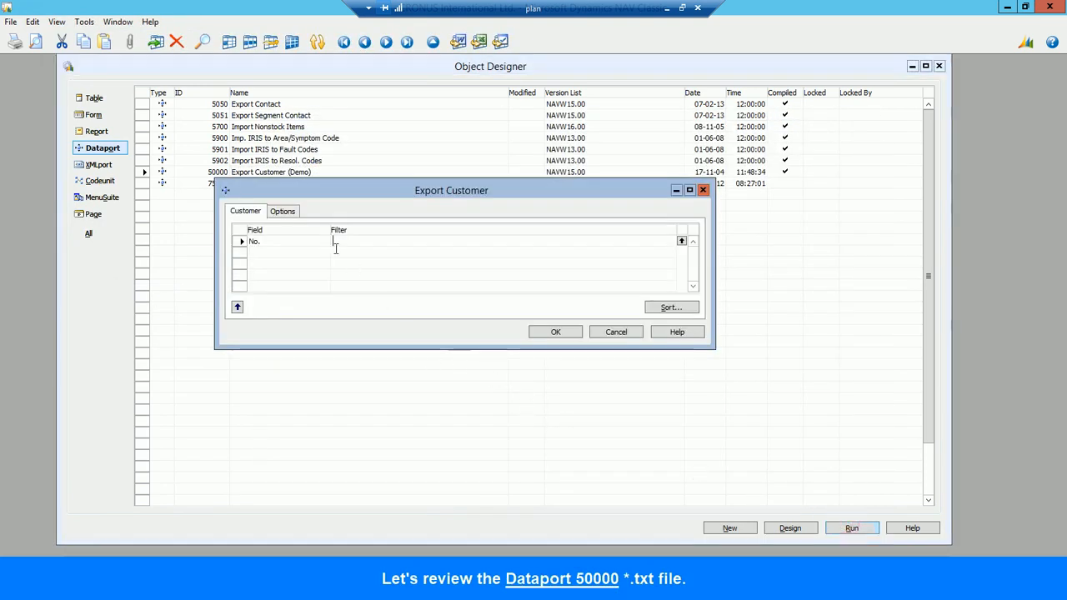
pyautogui.click(283, 210)
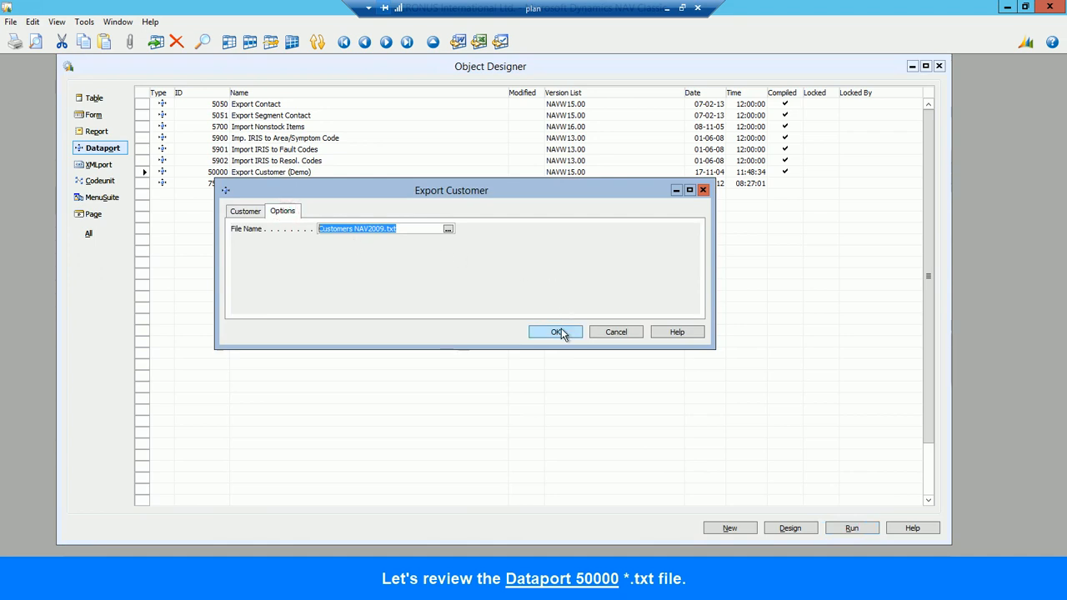
pyautogui.click(556, 332)
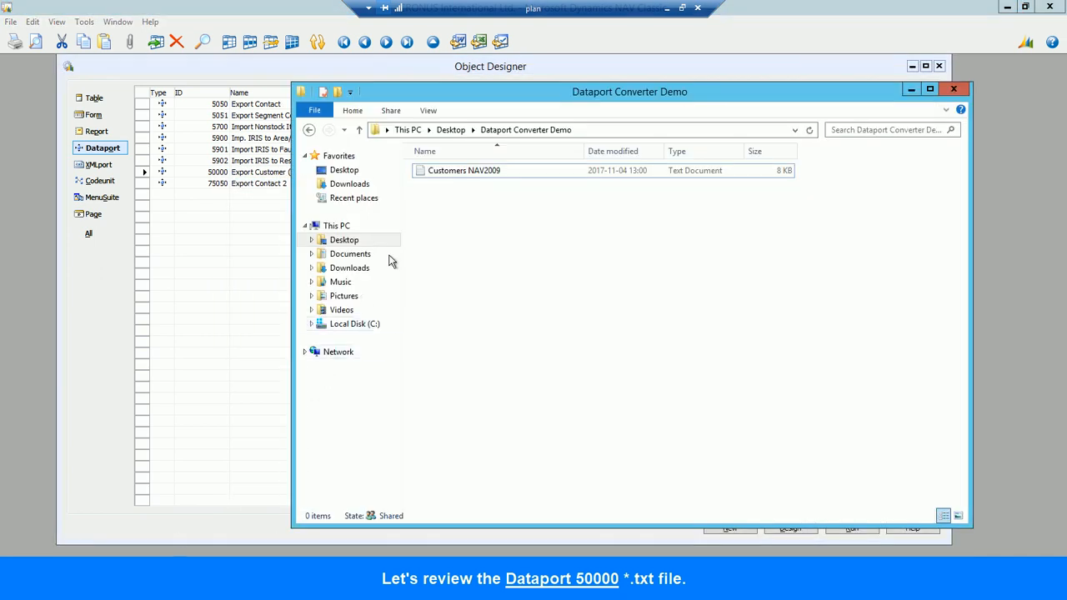
pyautogui.doubleClick(463, 170)
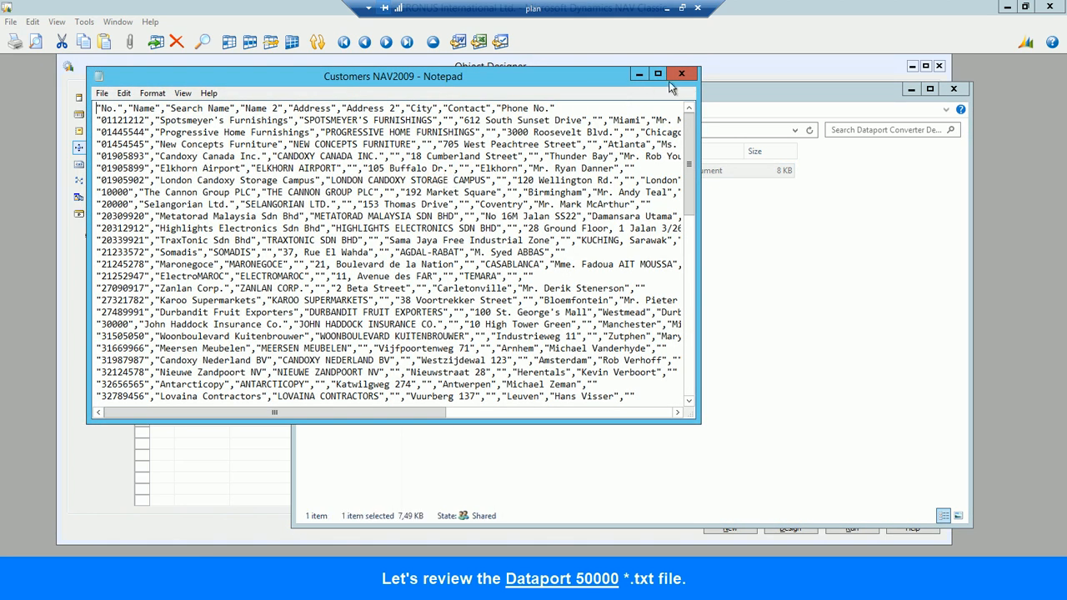
pyautogui.click(680, 73)
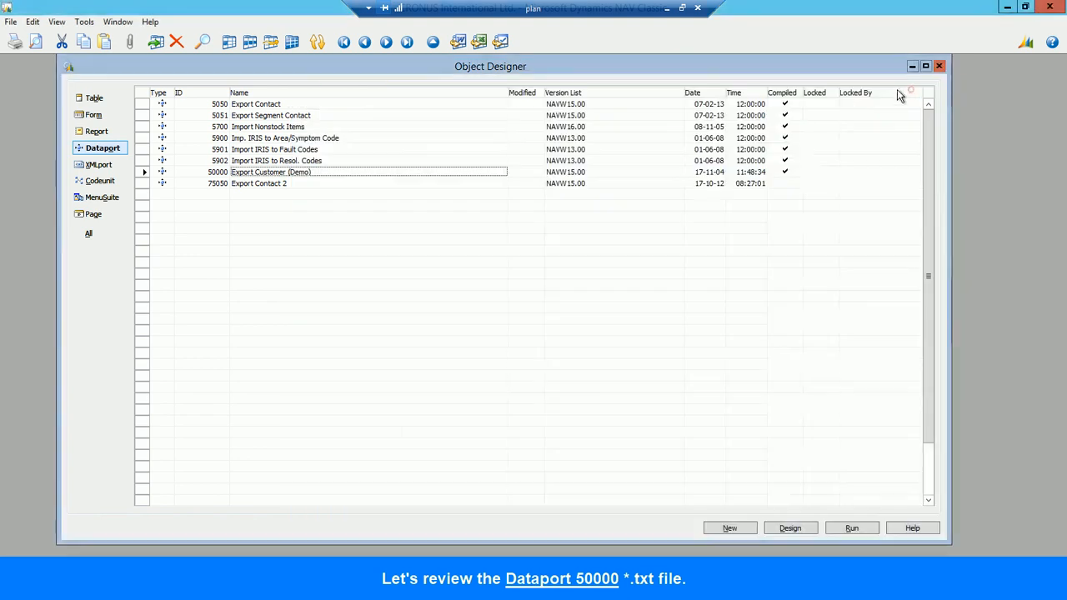
pyautogui.moveTo(790, 527)
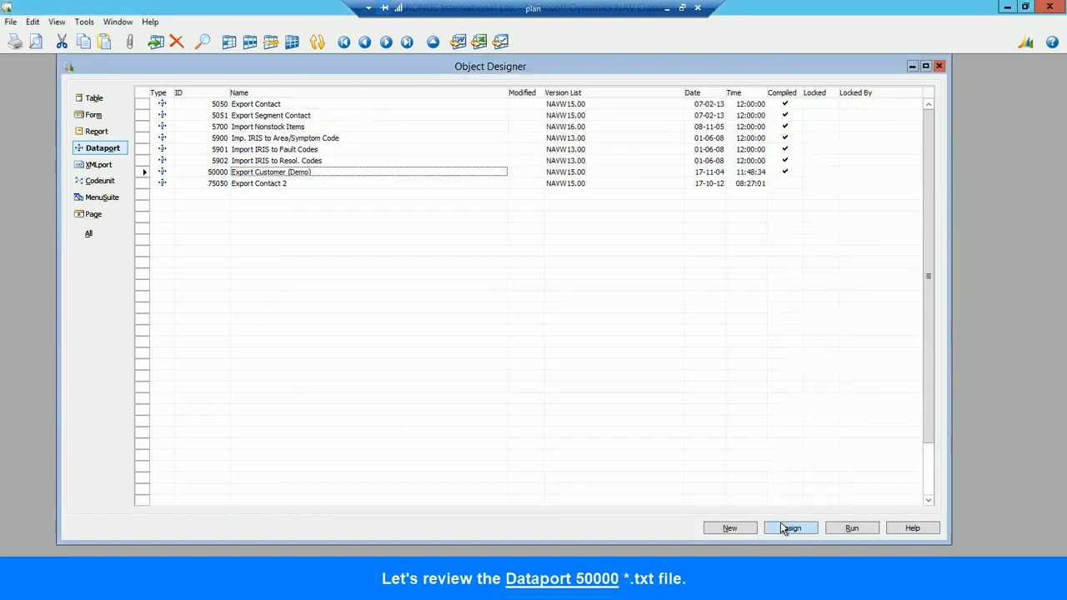
# Step: Reopen Dataport 50000 in the designer briefly and close it again
pyautogui.click(790, 527)
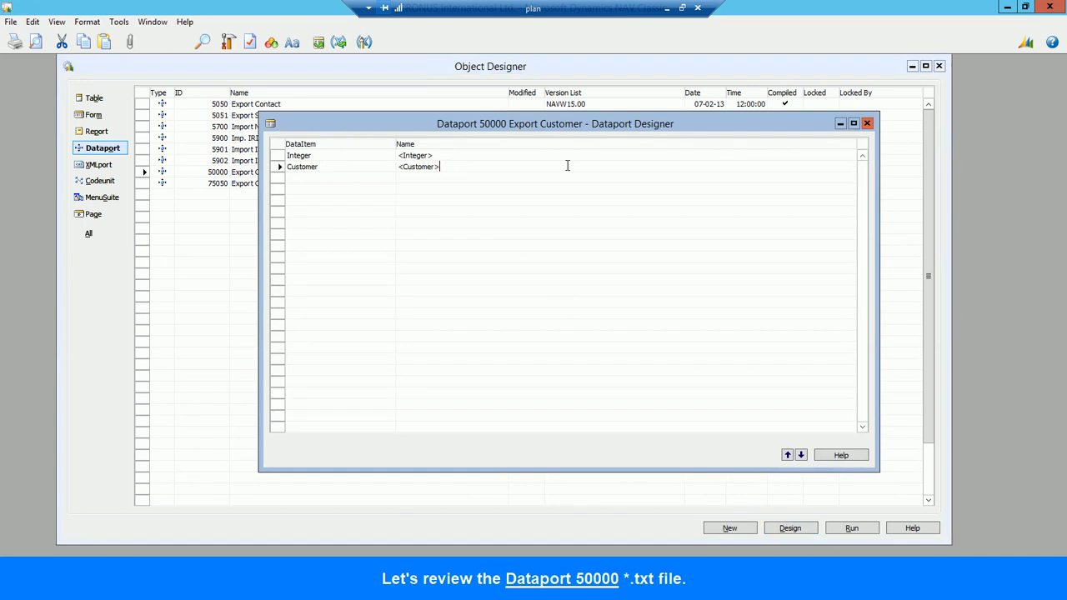
pyautogui.click(866, 123)
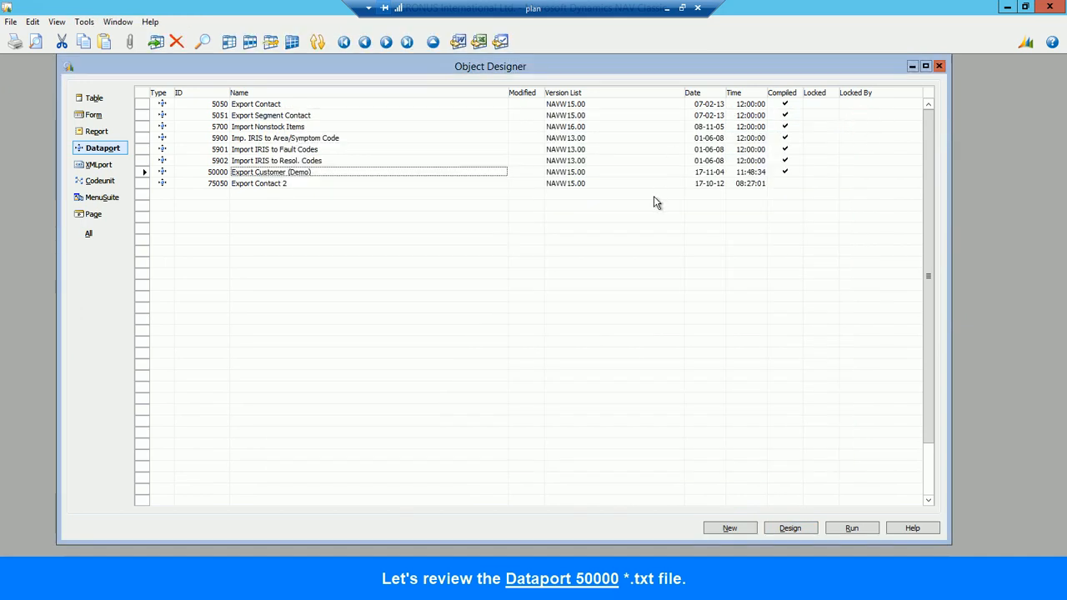
pyautogui.moveTo(403, 186)
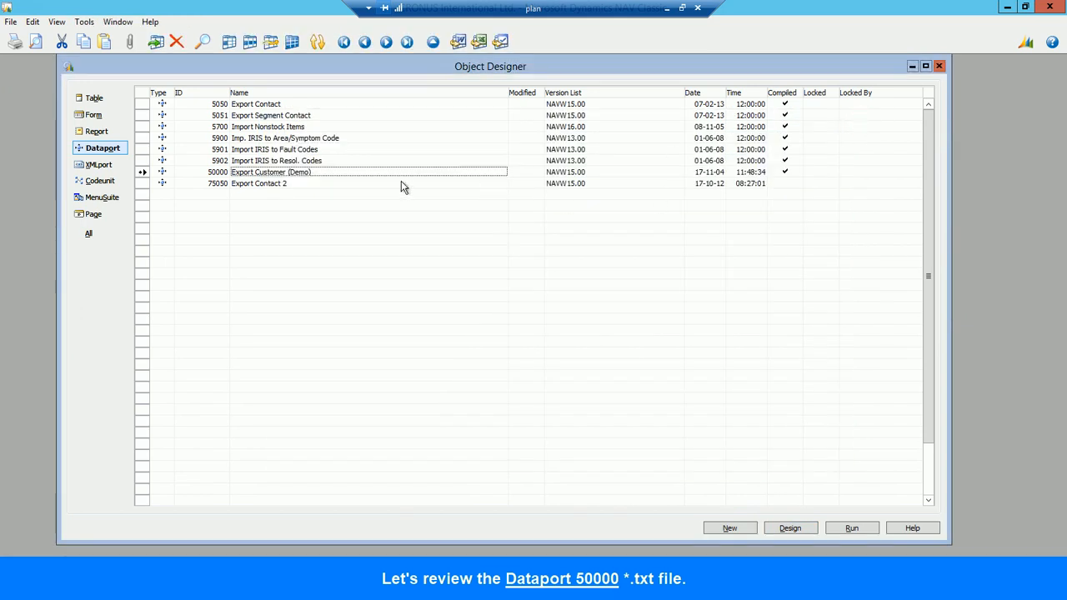
# Step: Export marked Customer table 18 and Dataport 50000 together as one Text Format (*.txt) file
pyautogui.click(93, 96)
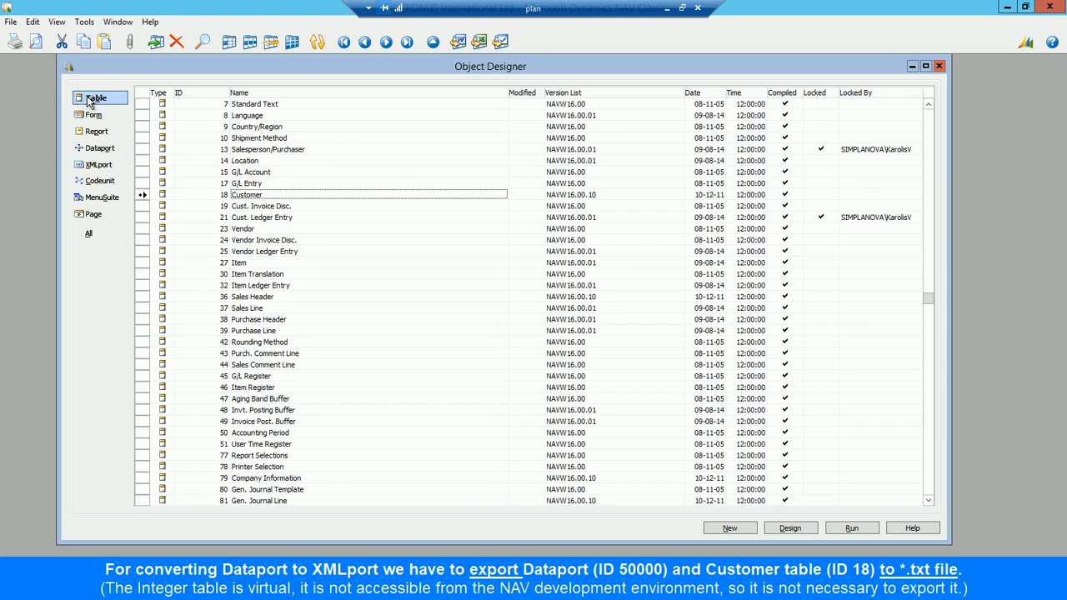
pyautogui.click(57, 21)
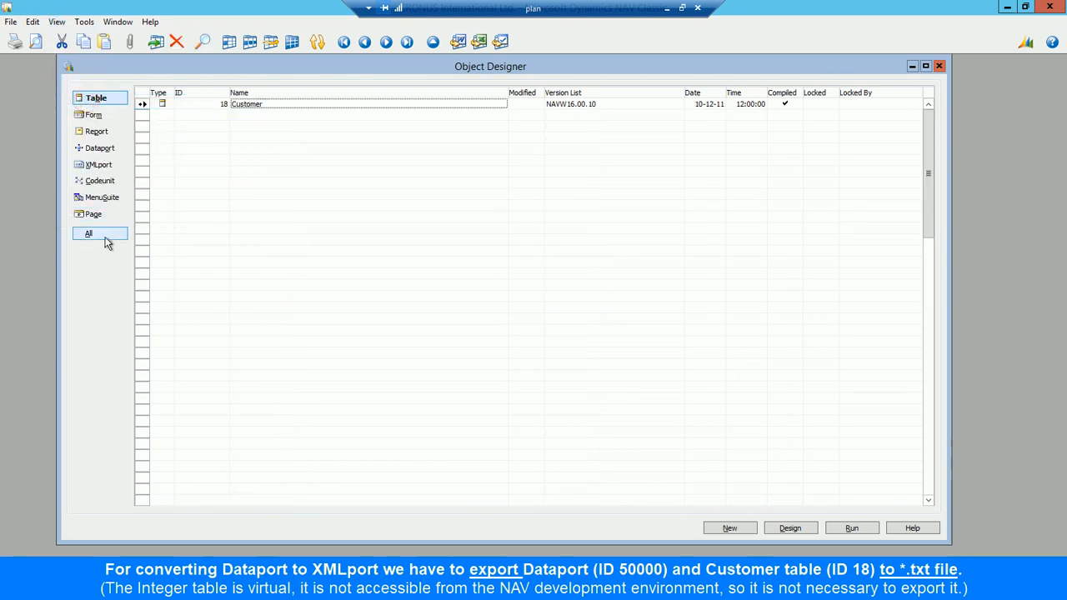
pyautogui.click(88, 233)
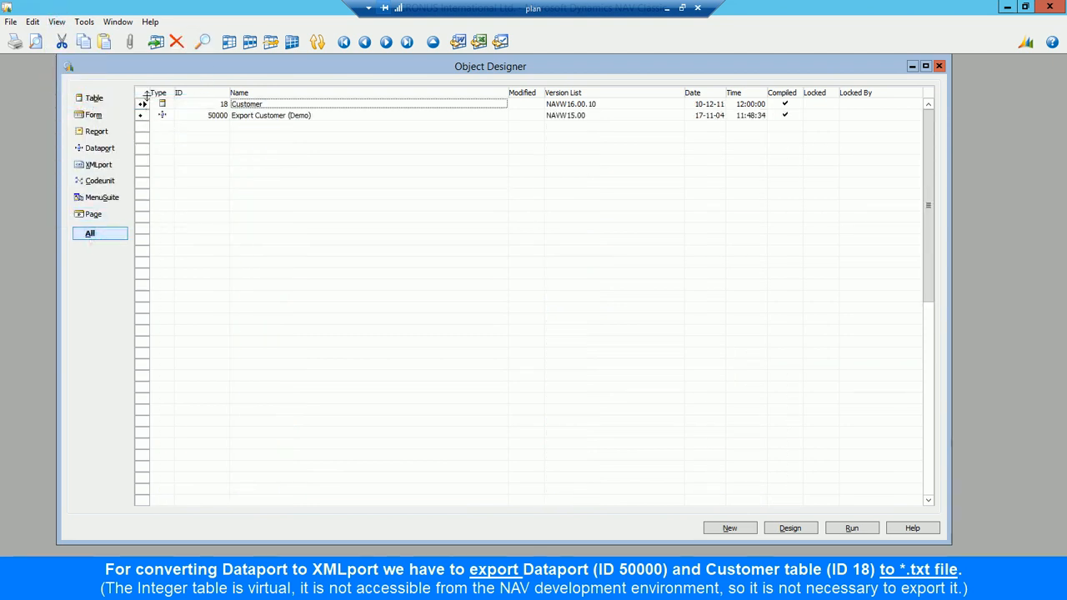
pyautogui.click(10, 22)
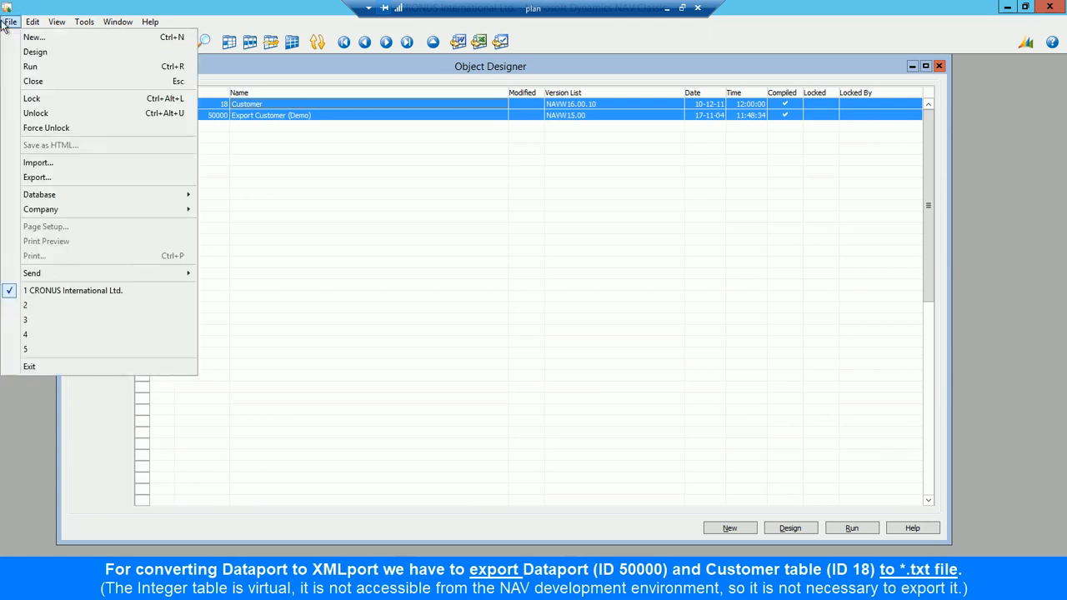
pyautogui.click(37, 177)
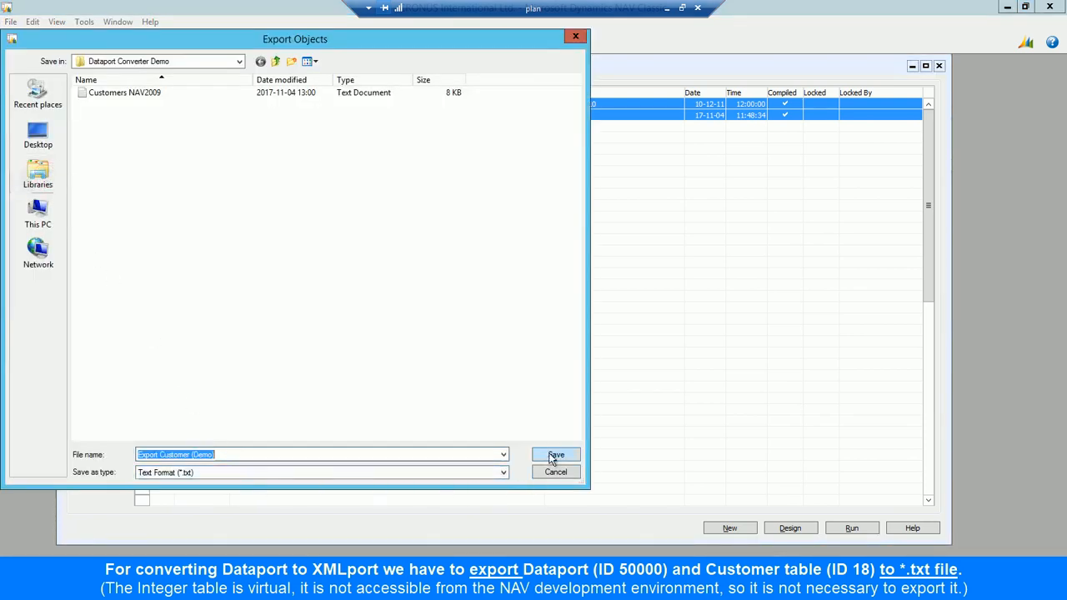
pyautogui.click(555, 454)
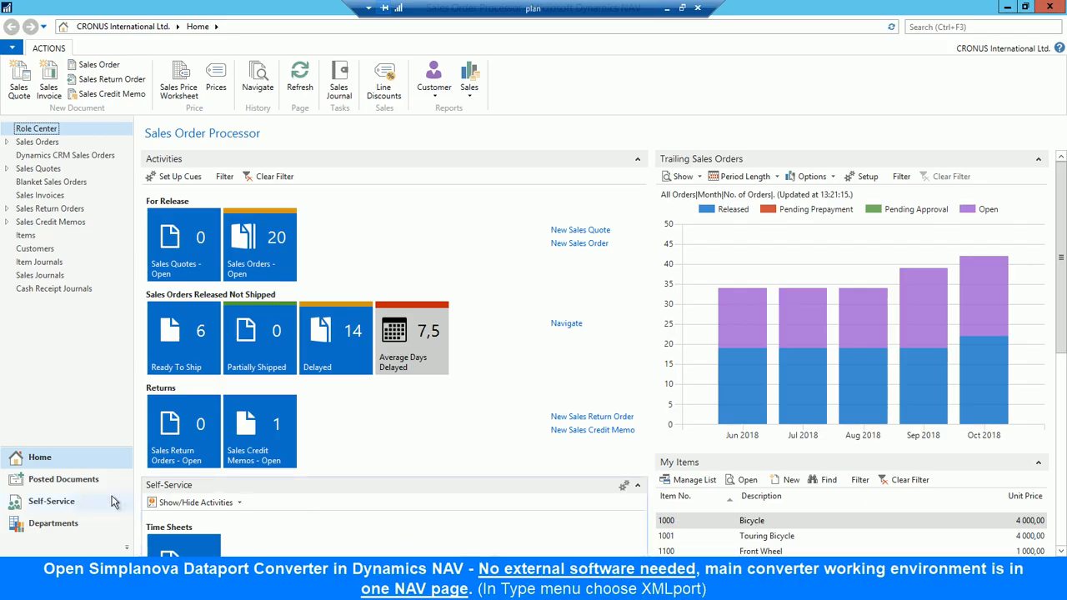
# Step: Navigate Departments > Simplanova Tools > Classic Converter > Tasks to the SCC Object list
pyautogui.click(54, 523)
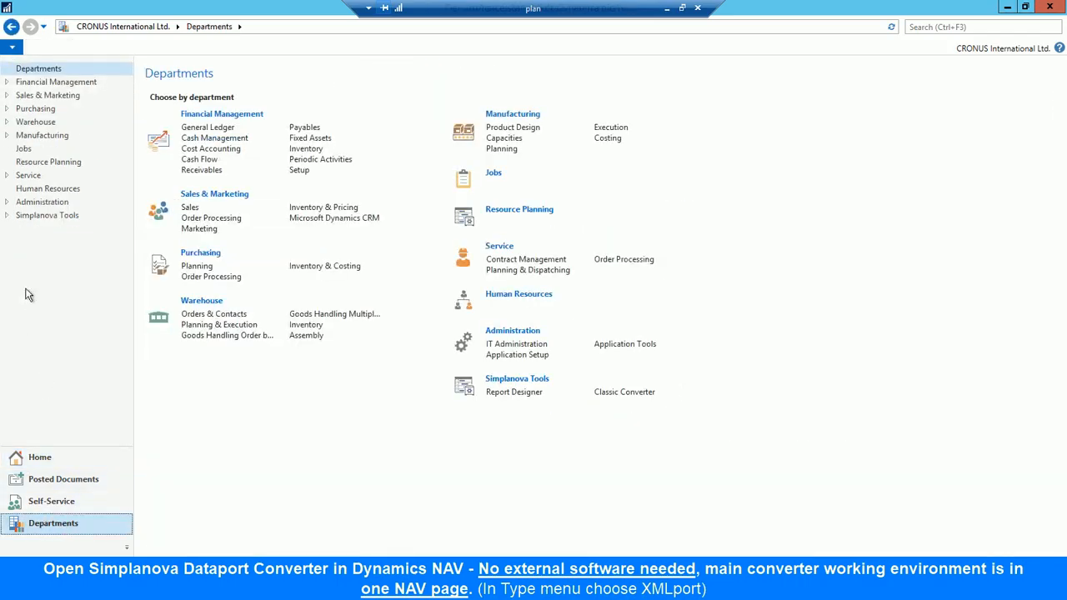
pyautogui.click(47, 215)
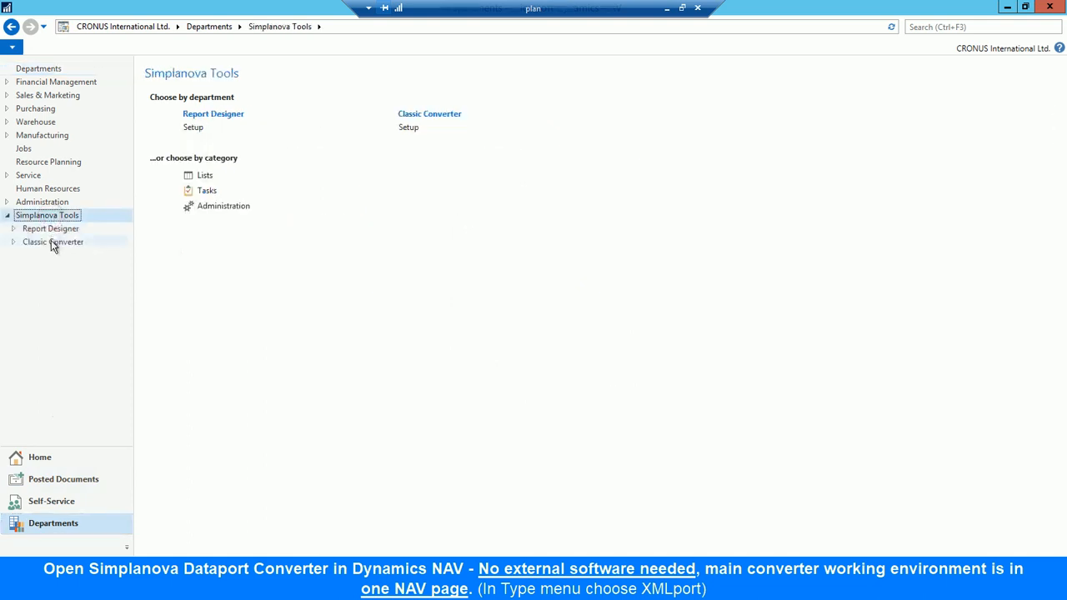
pyautogui.click(53, 242)
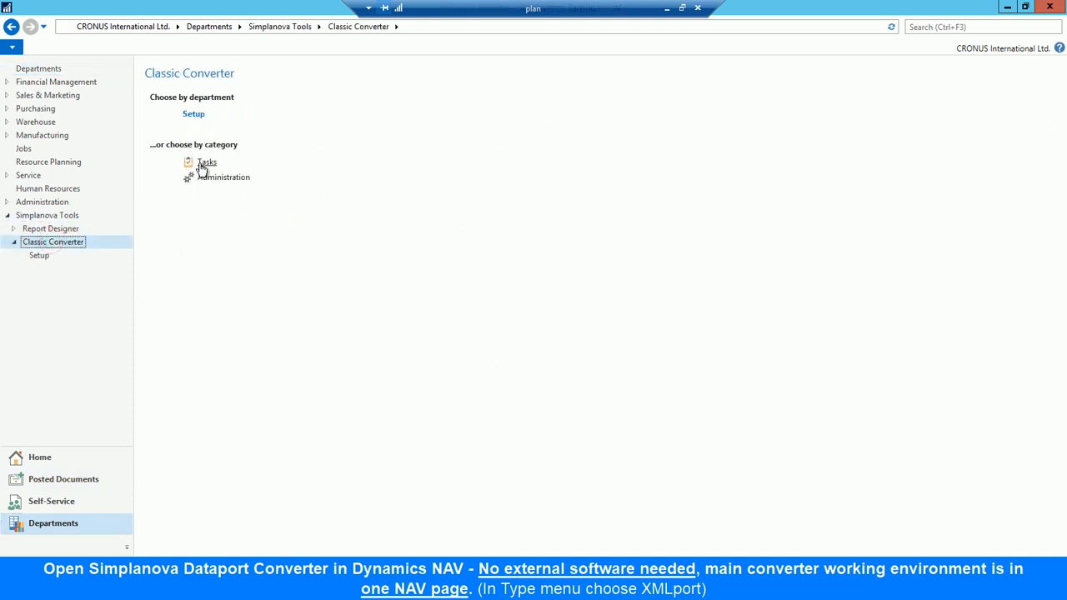
pyautogui.click(207, 164)
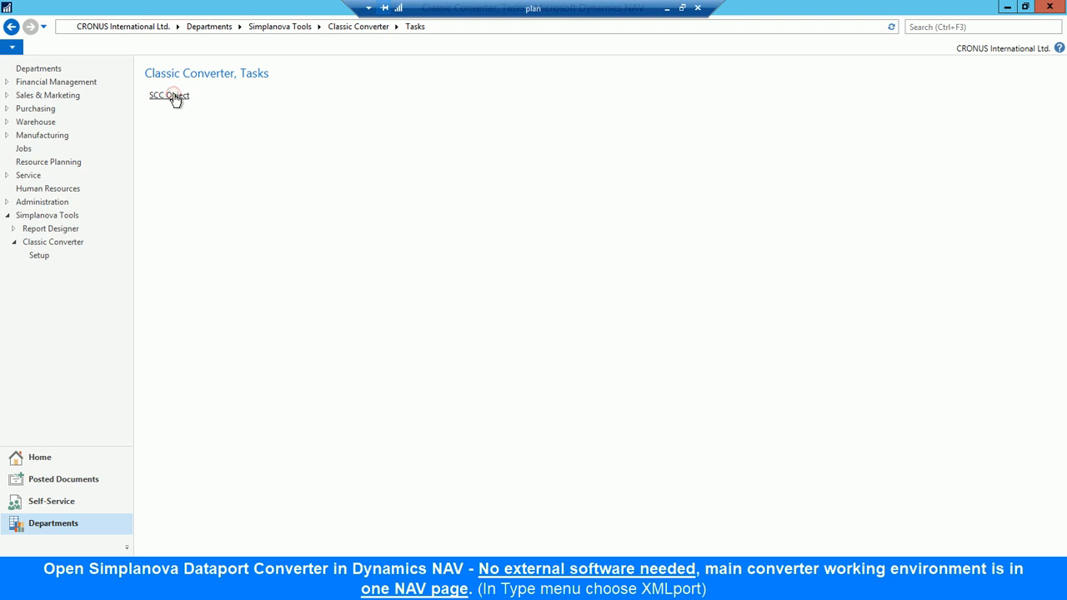
pyautogui.click(170, 95)
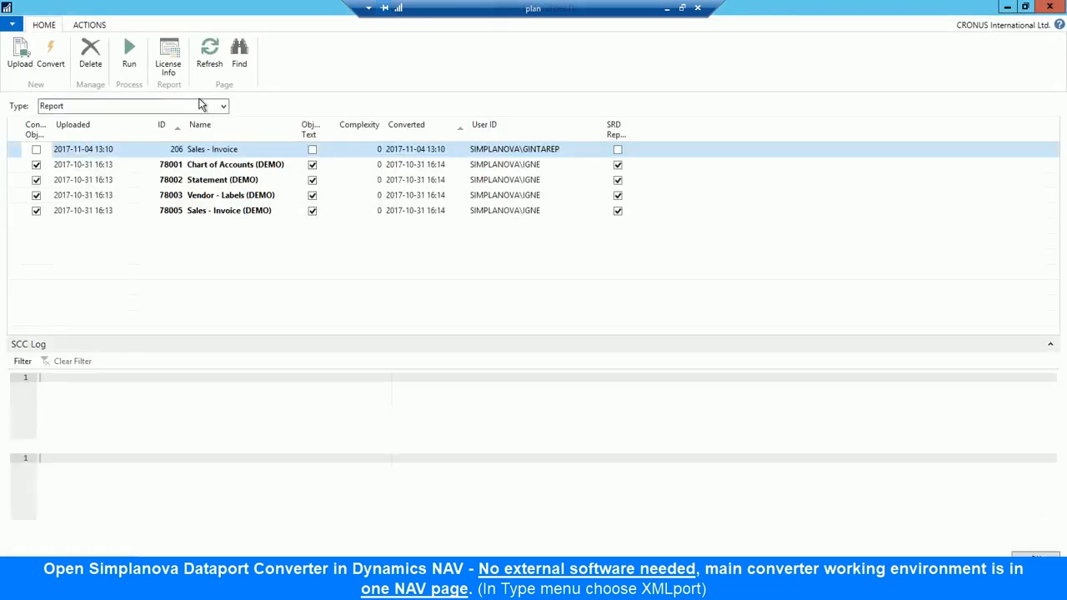
# Step: Filter the object list to XMLport type instead of reports
pyautogui.click(222, 107)
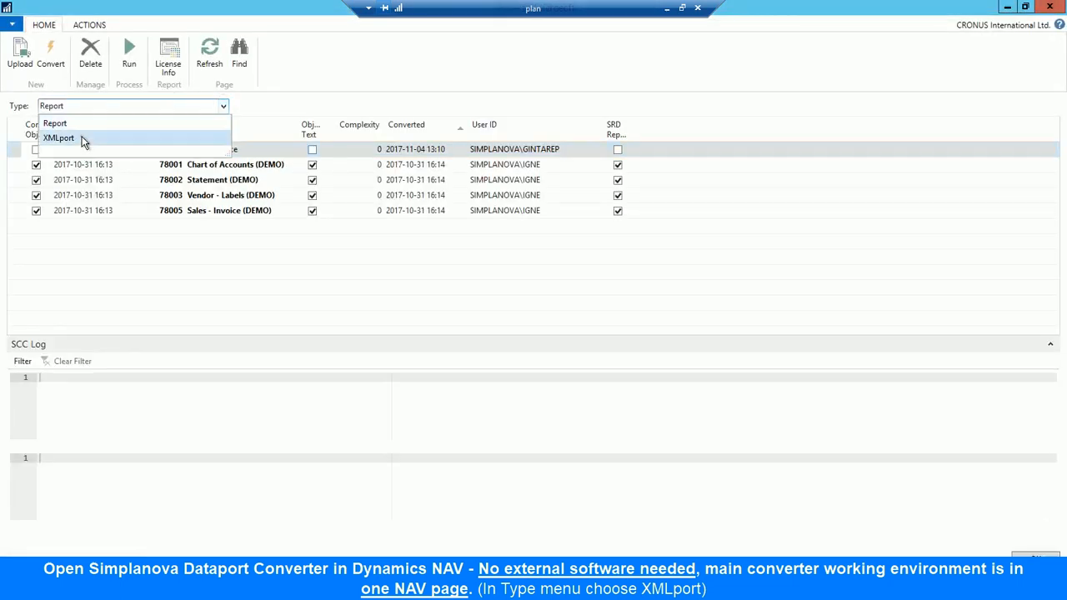
pyautogui.click(59, 137)
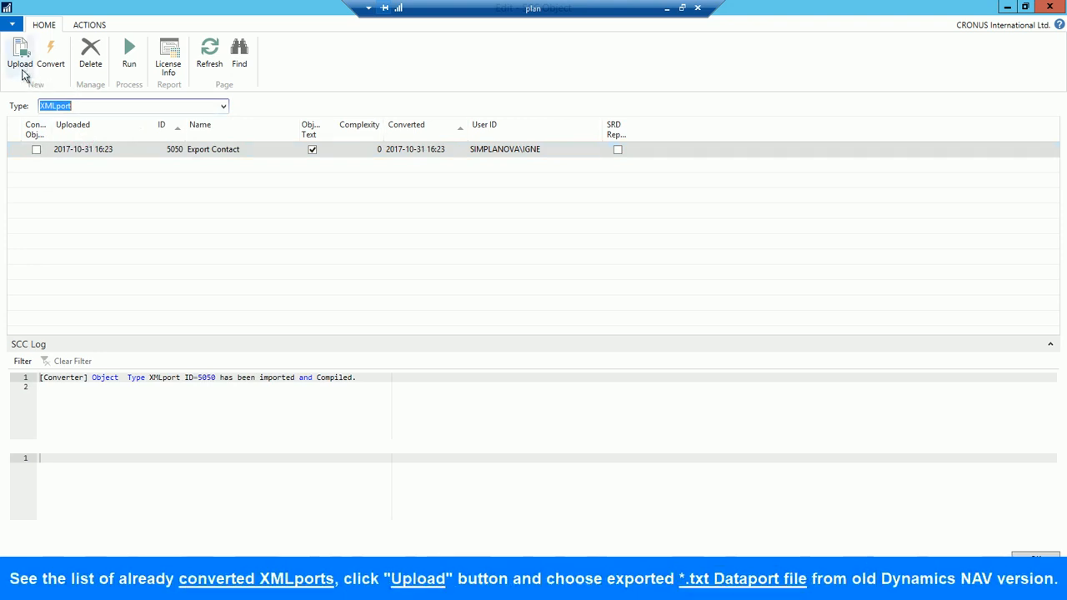
# Step: Upload the Export Customer (Demo).txt dataport file into Classic Converter
pyautogui.click(20, 54)
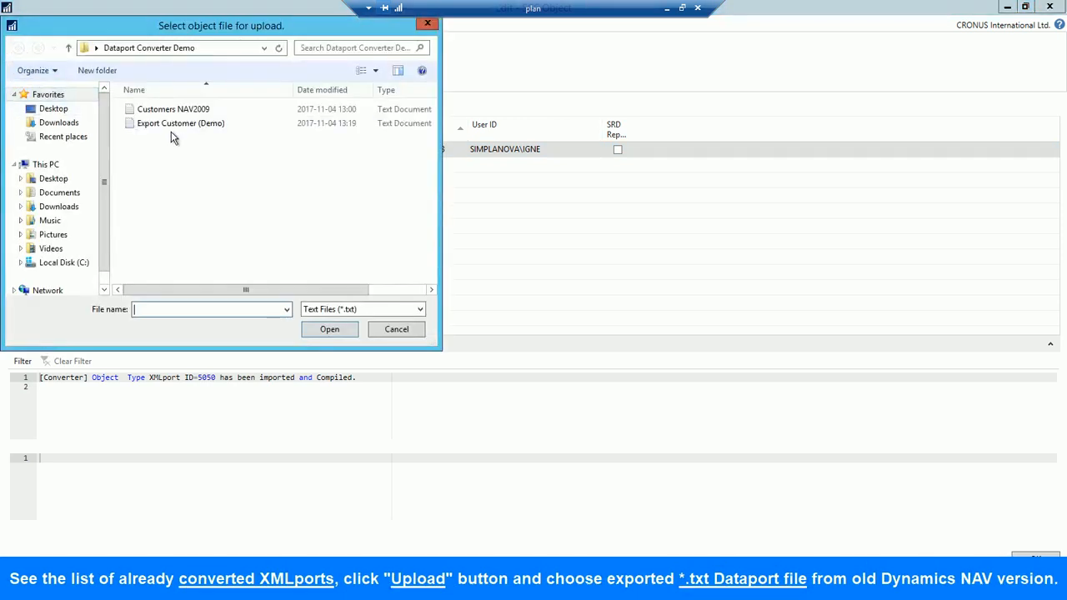
pyautogui.click(180, 124)
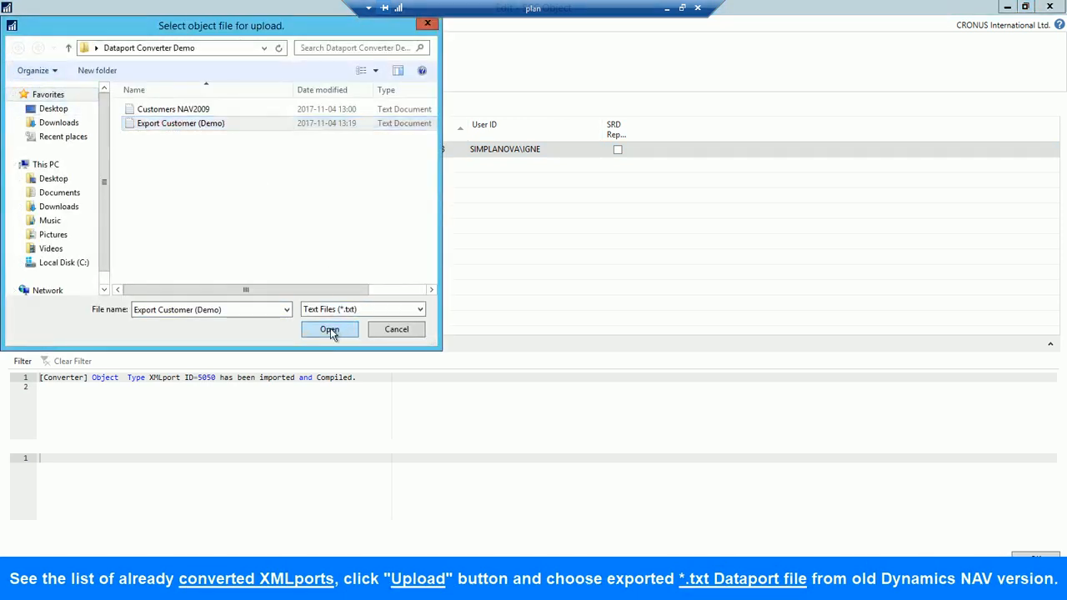
pyautogui.click(330, 330)
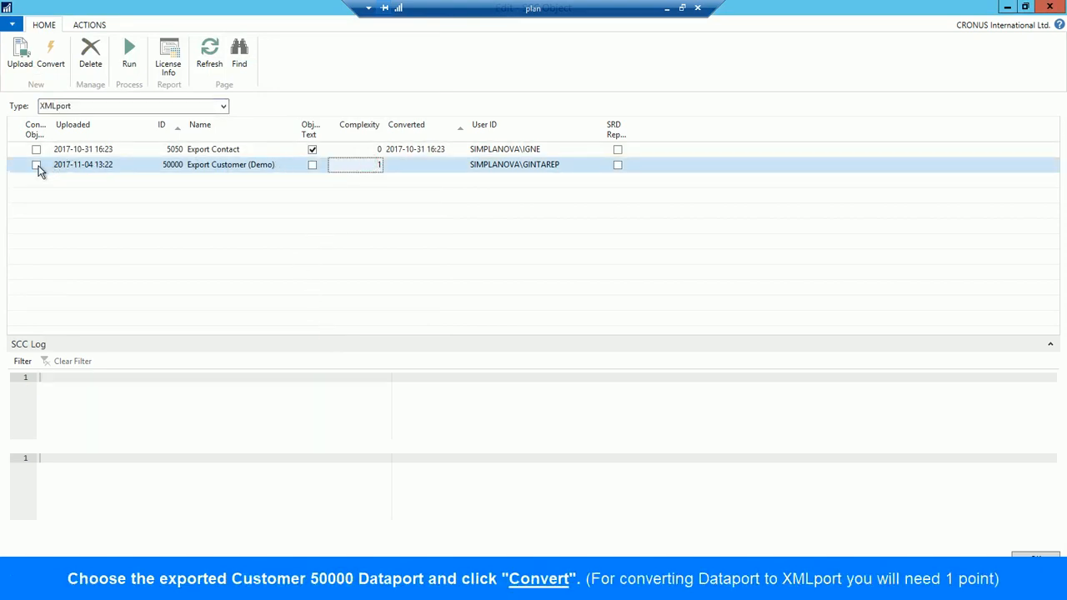
# Step: Mark Export Customer (Demo) for conversion and convert it into XMLport 50000
pyautogui.click(36, 165)
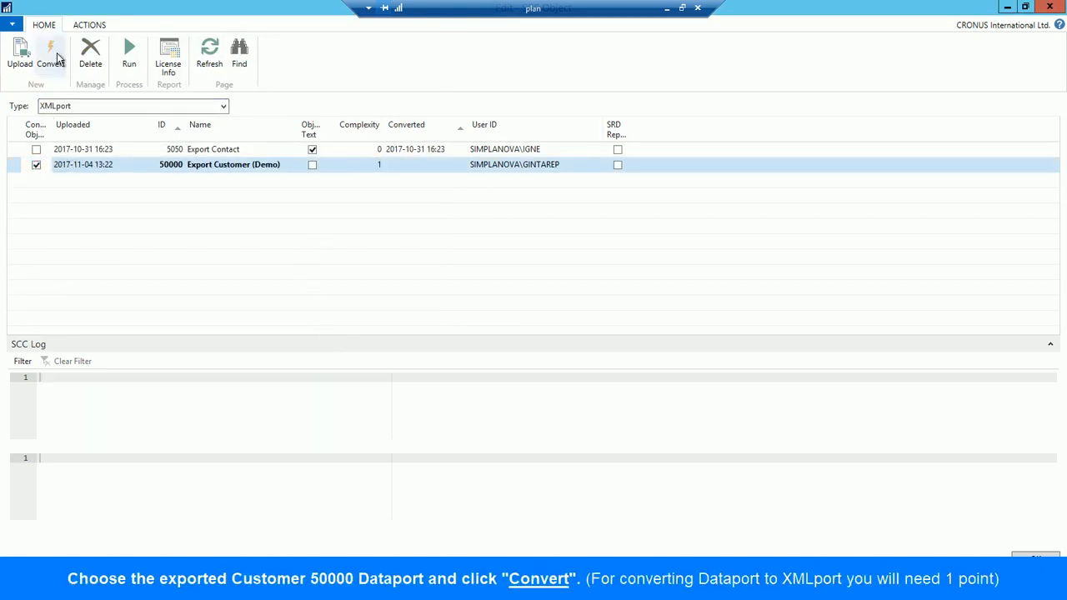
pyautogui.click(50, 53)
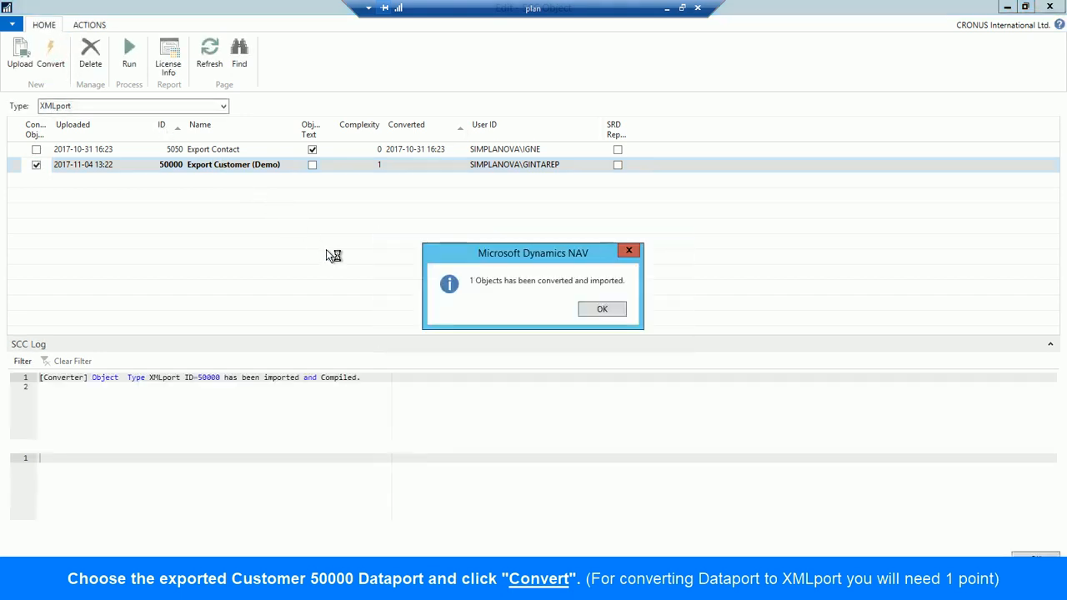
pyautogui.click(602, 309)
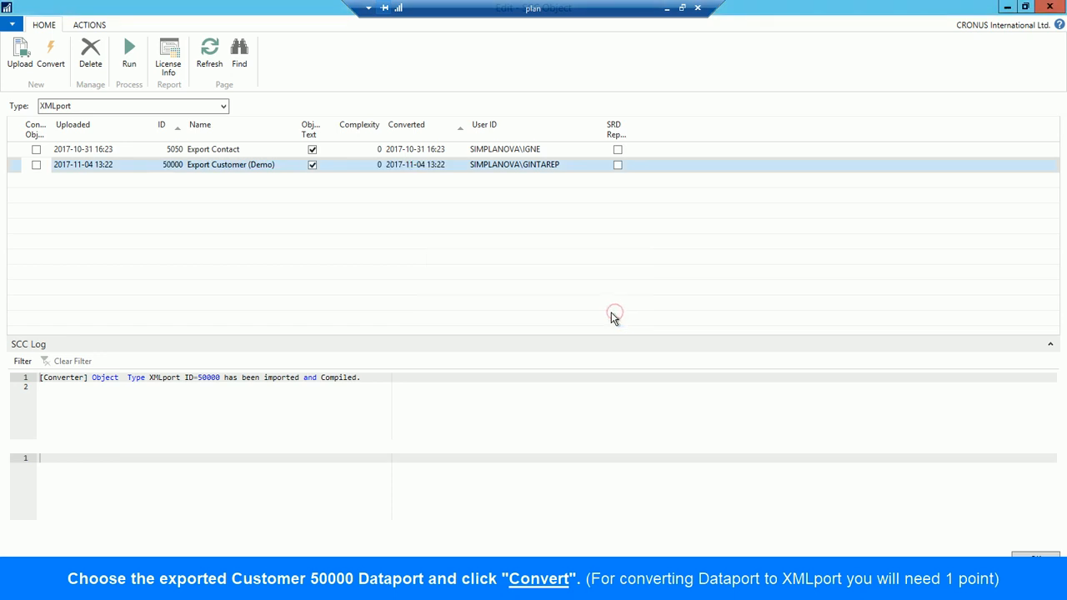
pyautogui.click(50, 54)
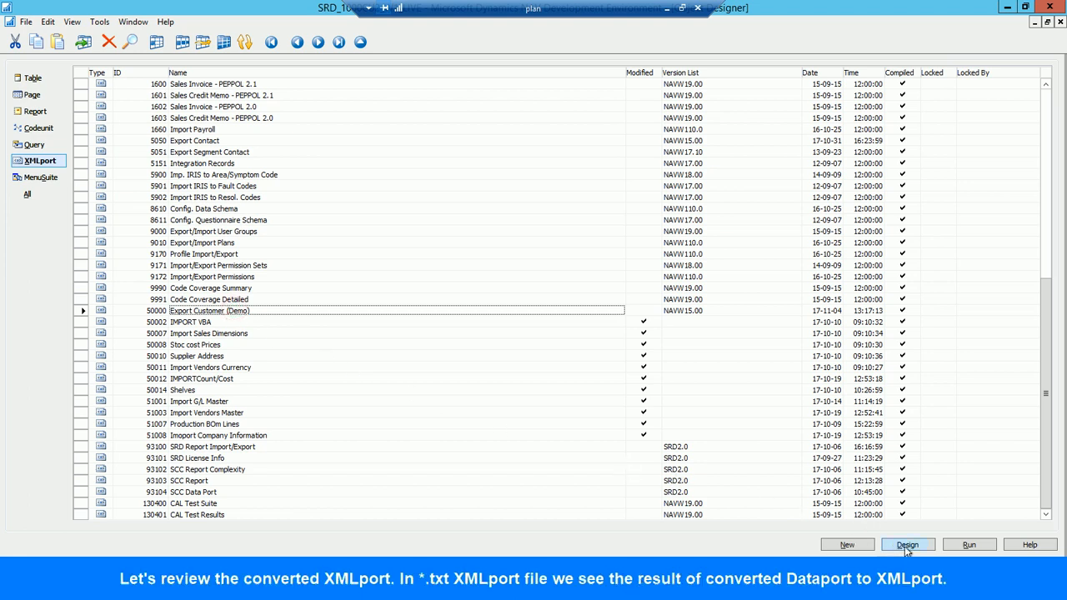
# Step: Run XMLport 50000 without filters and open the exported Export Customer (Demo).txt in Notepad
pyautogui.click(907, 543)
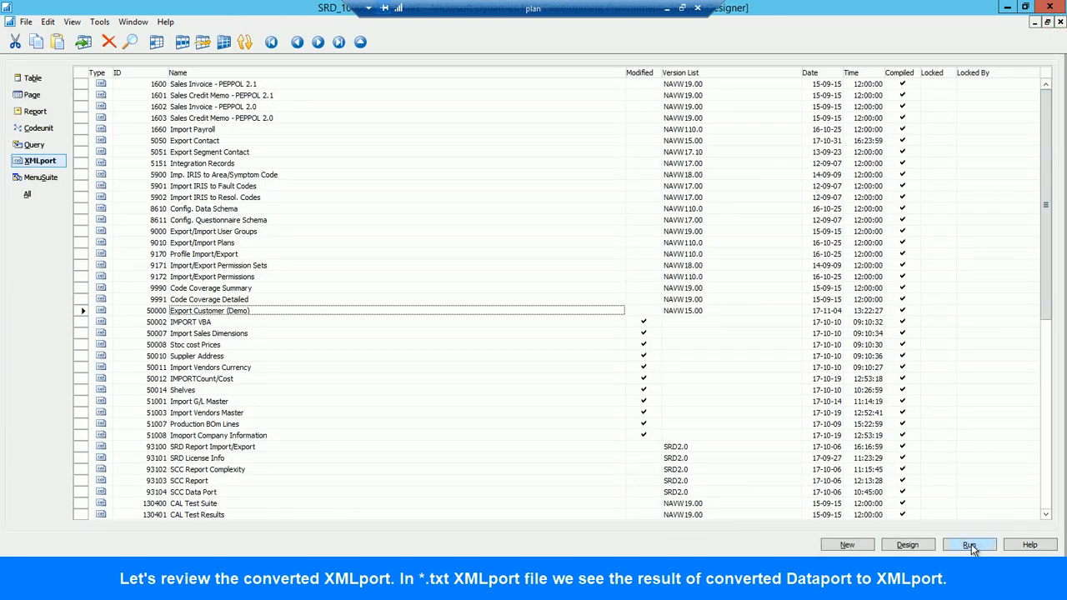
pyautogui.moveTo(681, 416)
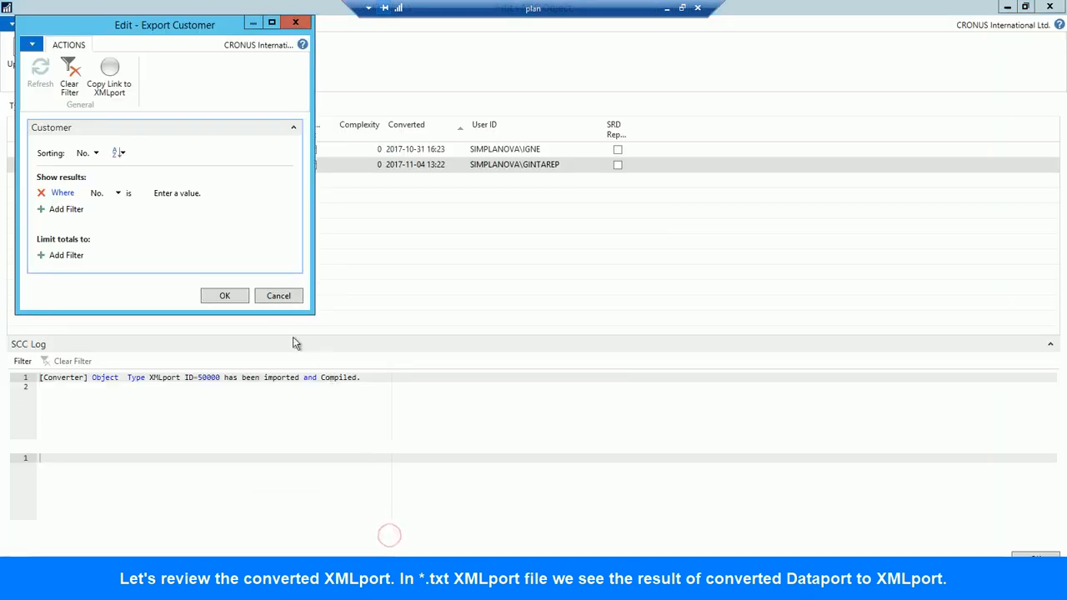
pyautogui.click(223, 295)
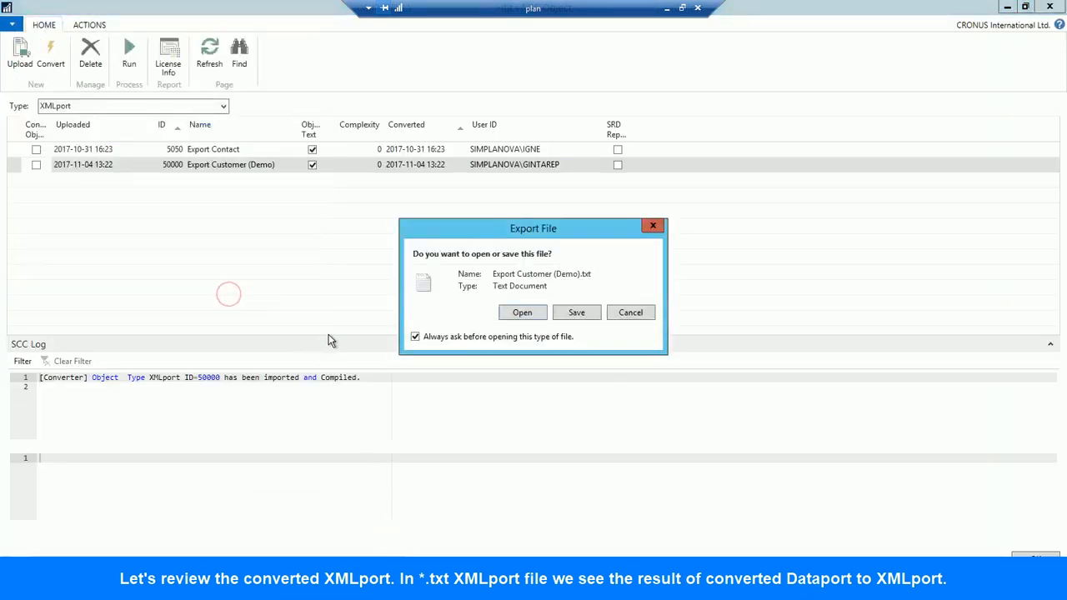
pyautogui.click(522, 312)
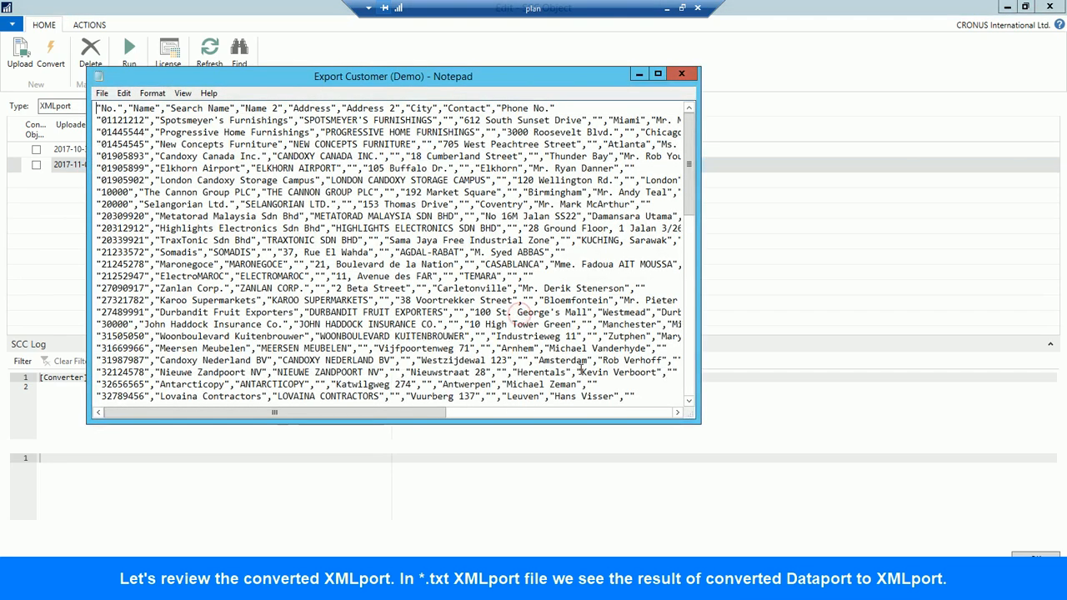